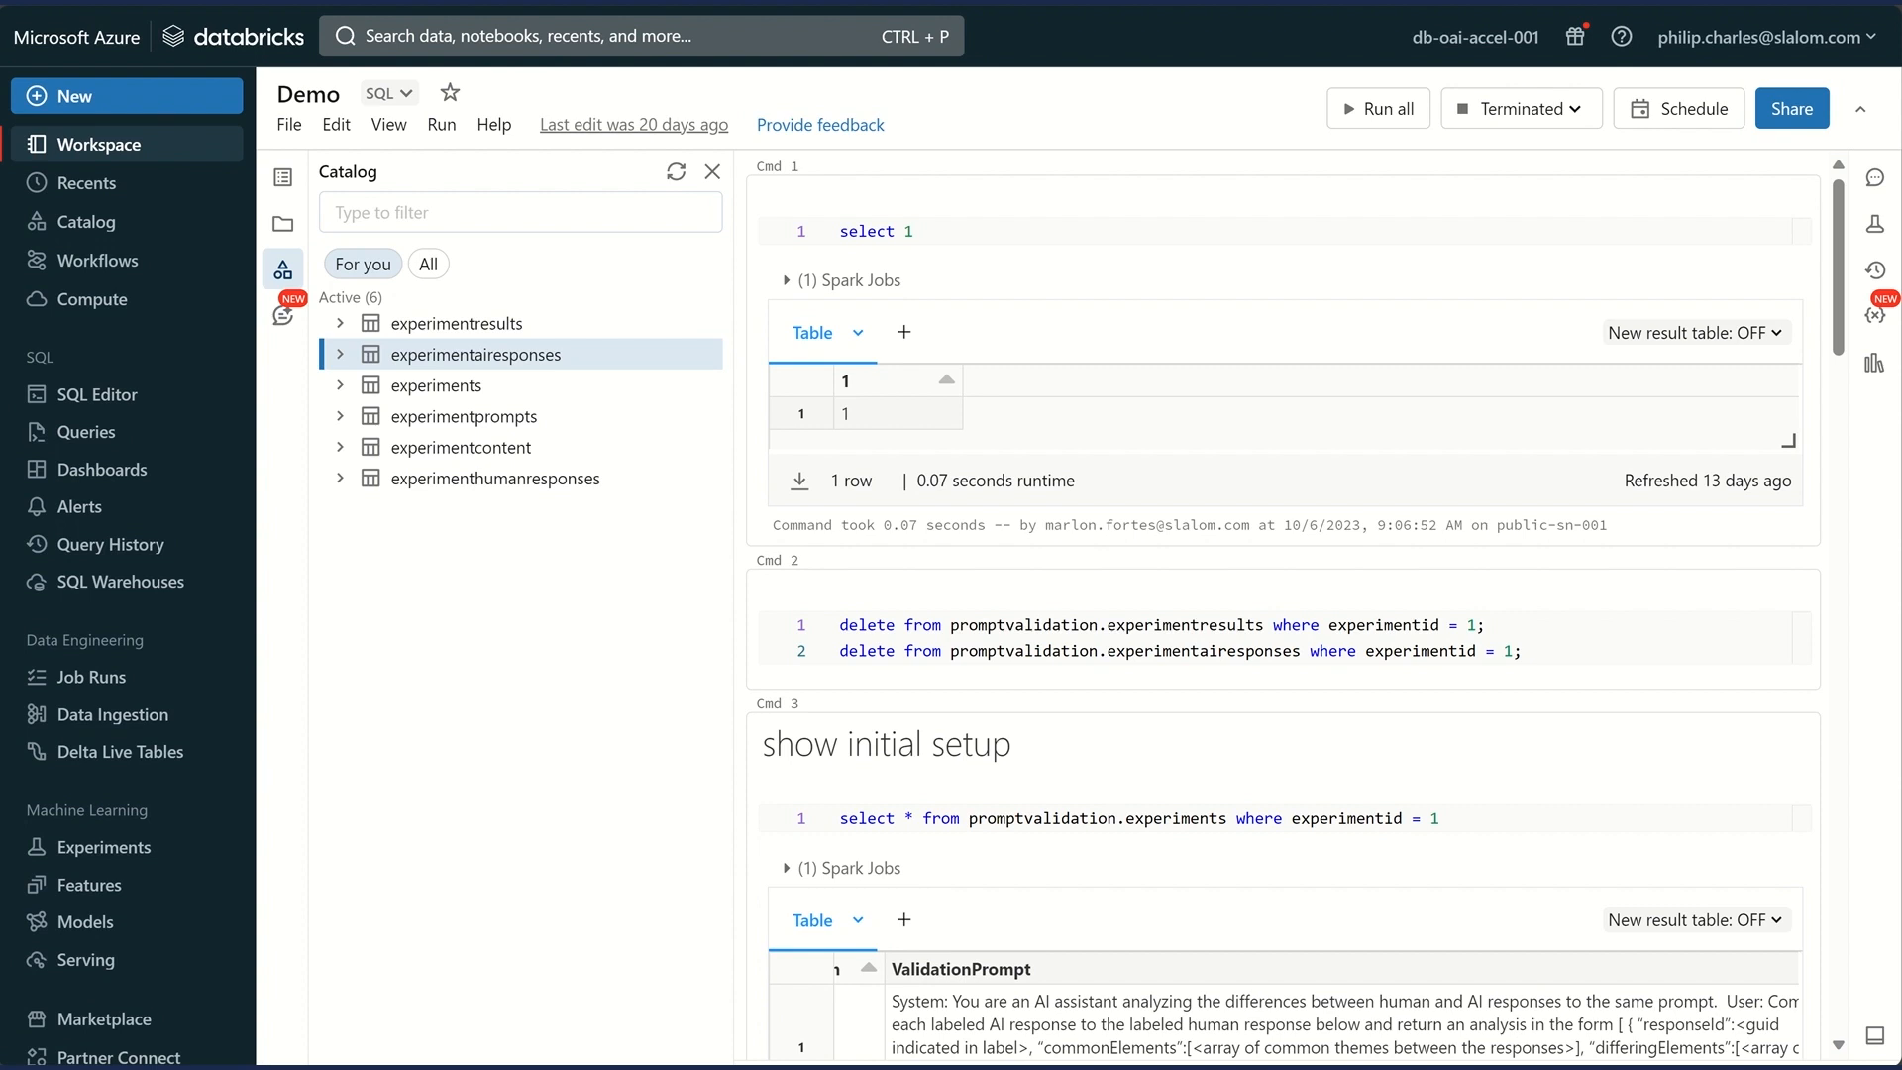
mouse_move(959, 32)
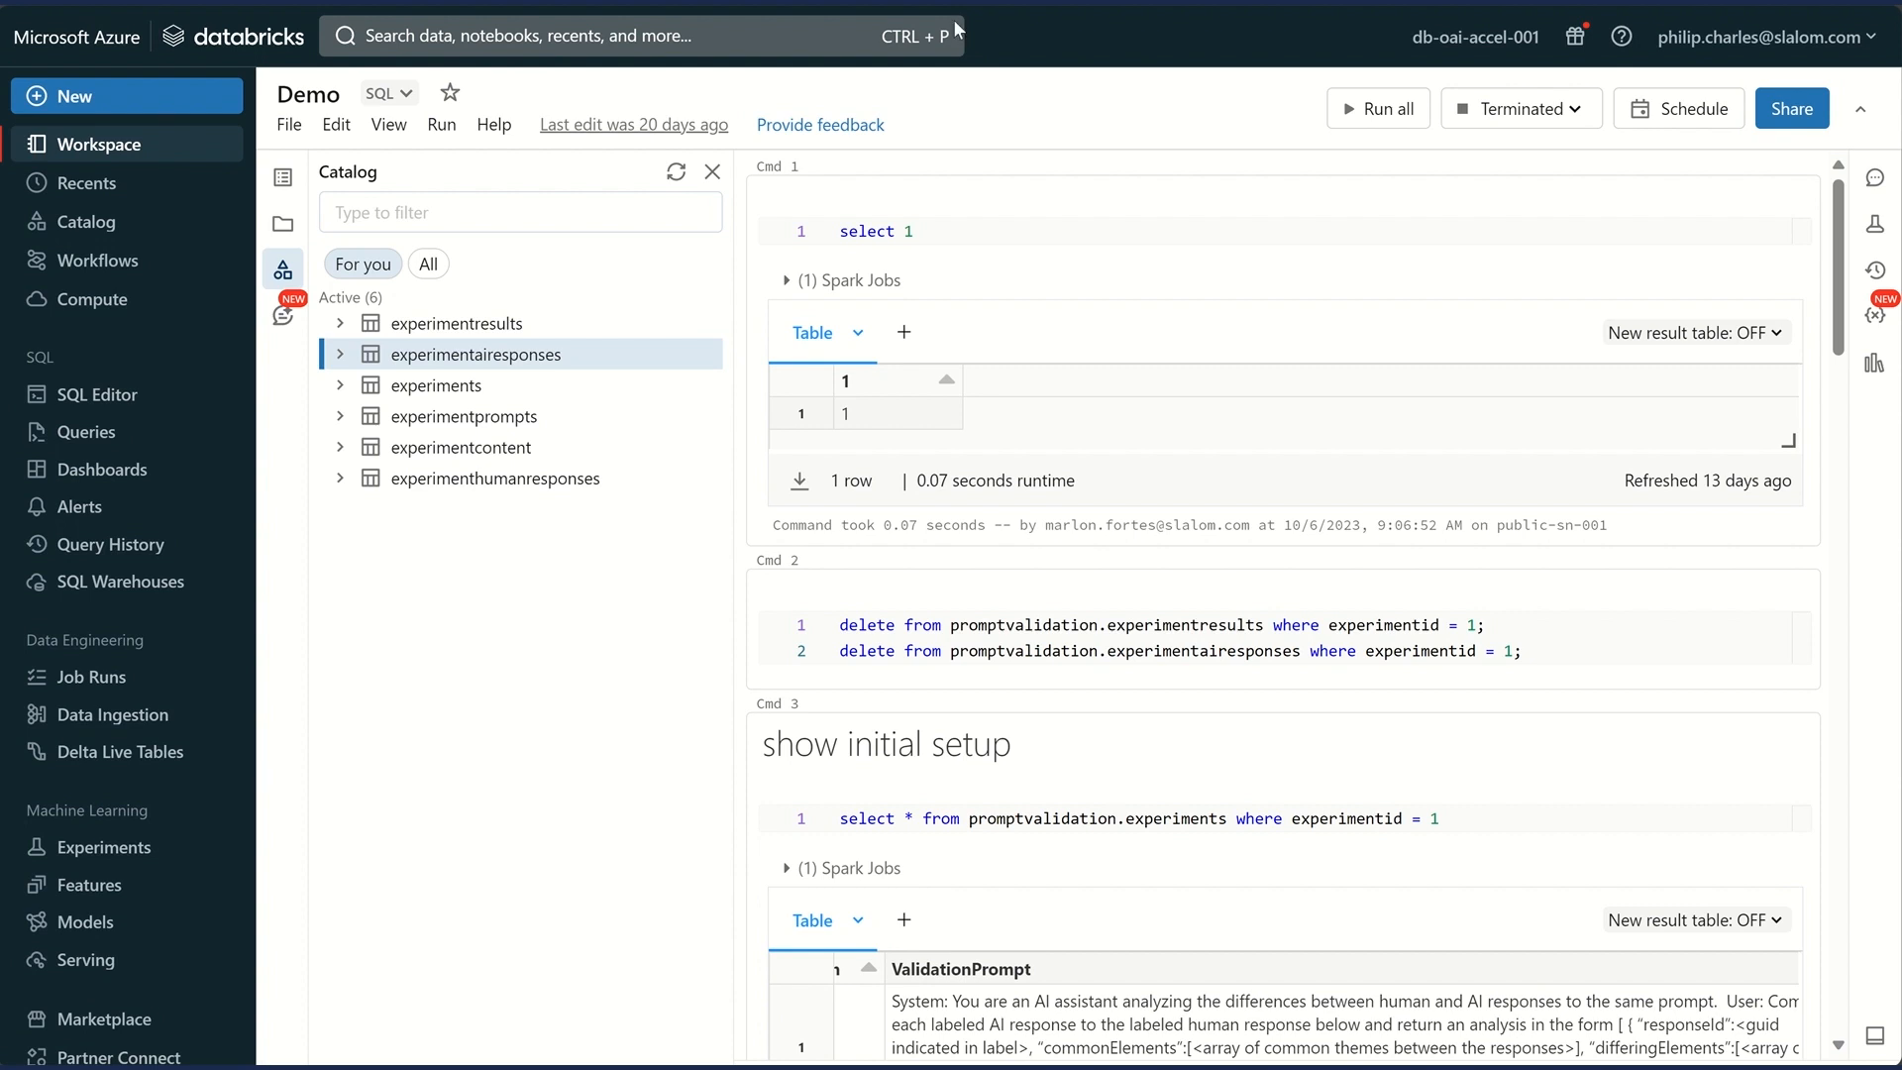
mouse_move(626, 317)
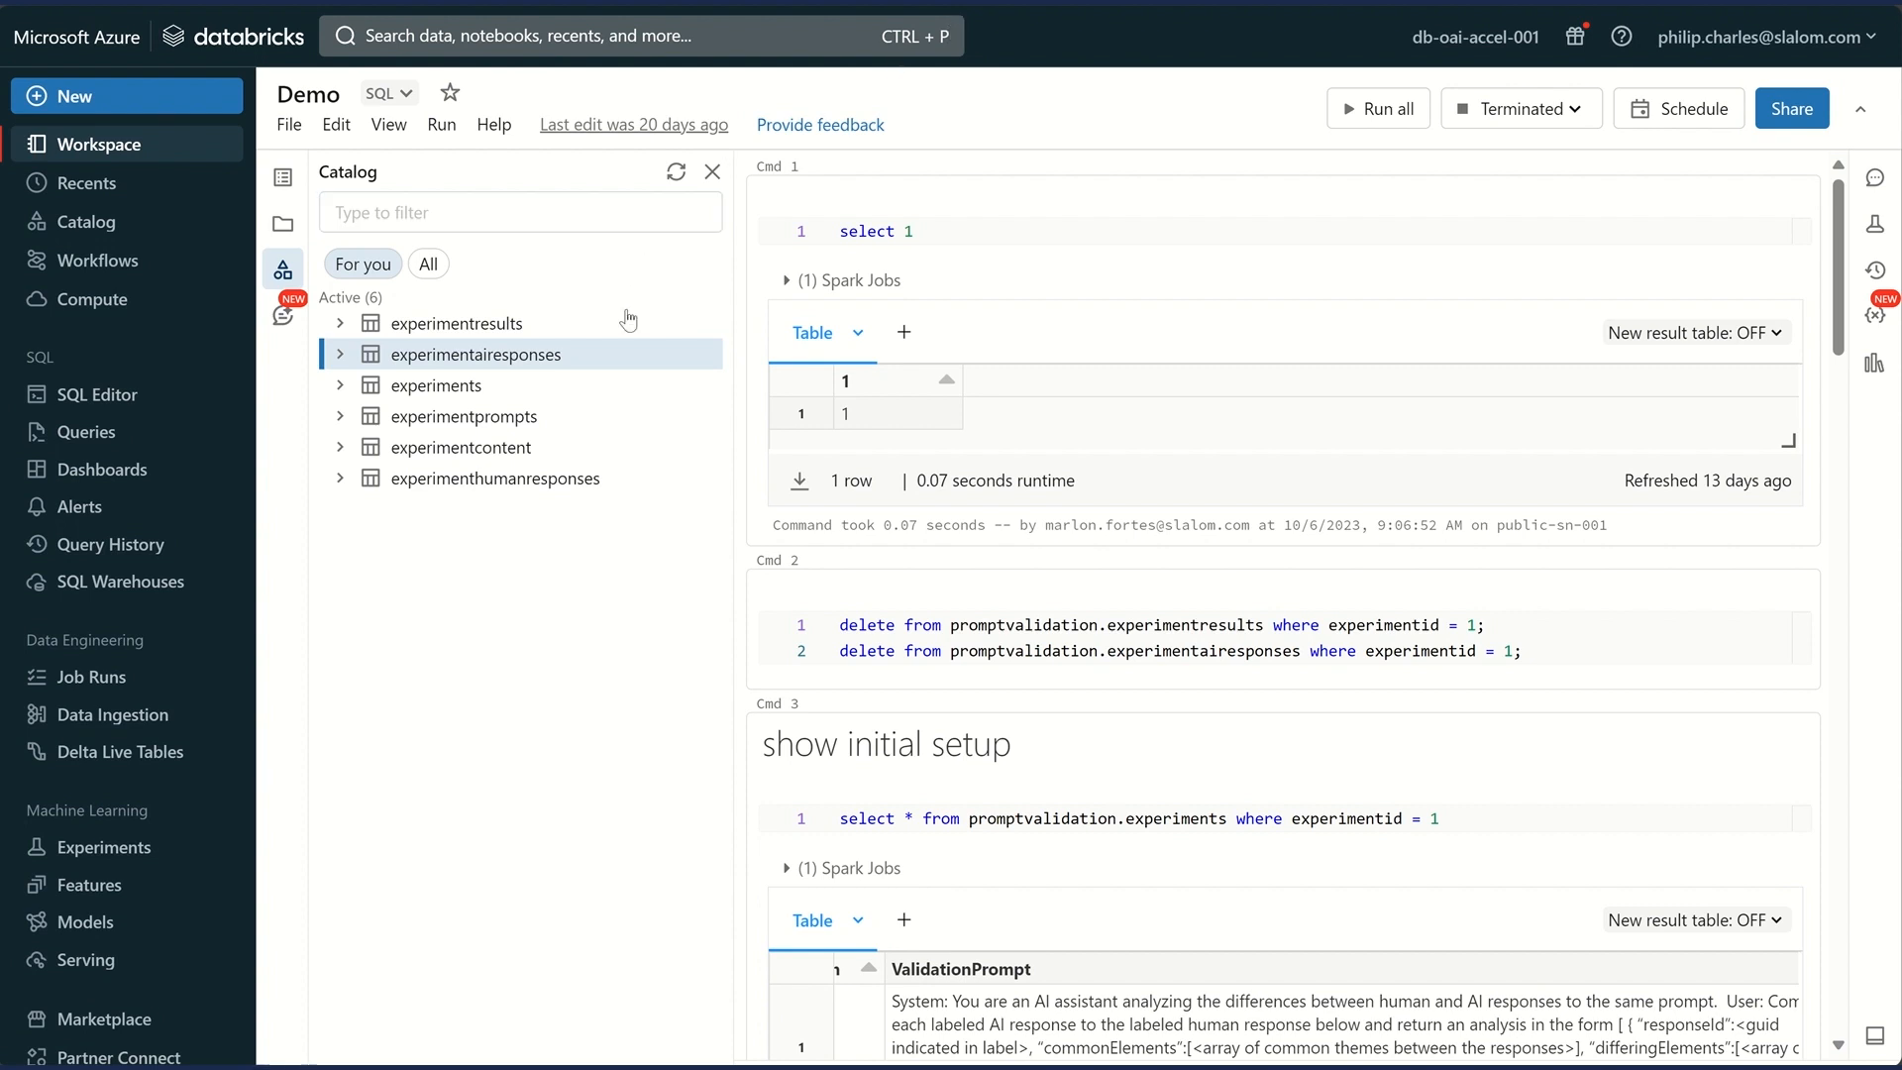
mouse_move(603, 515)
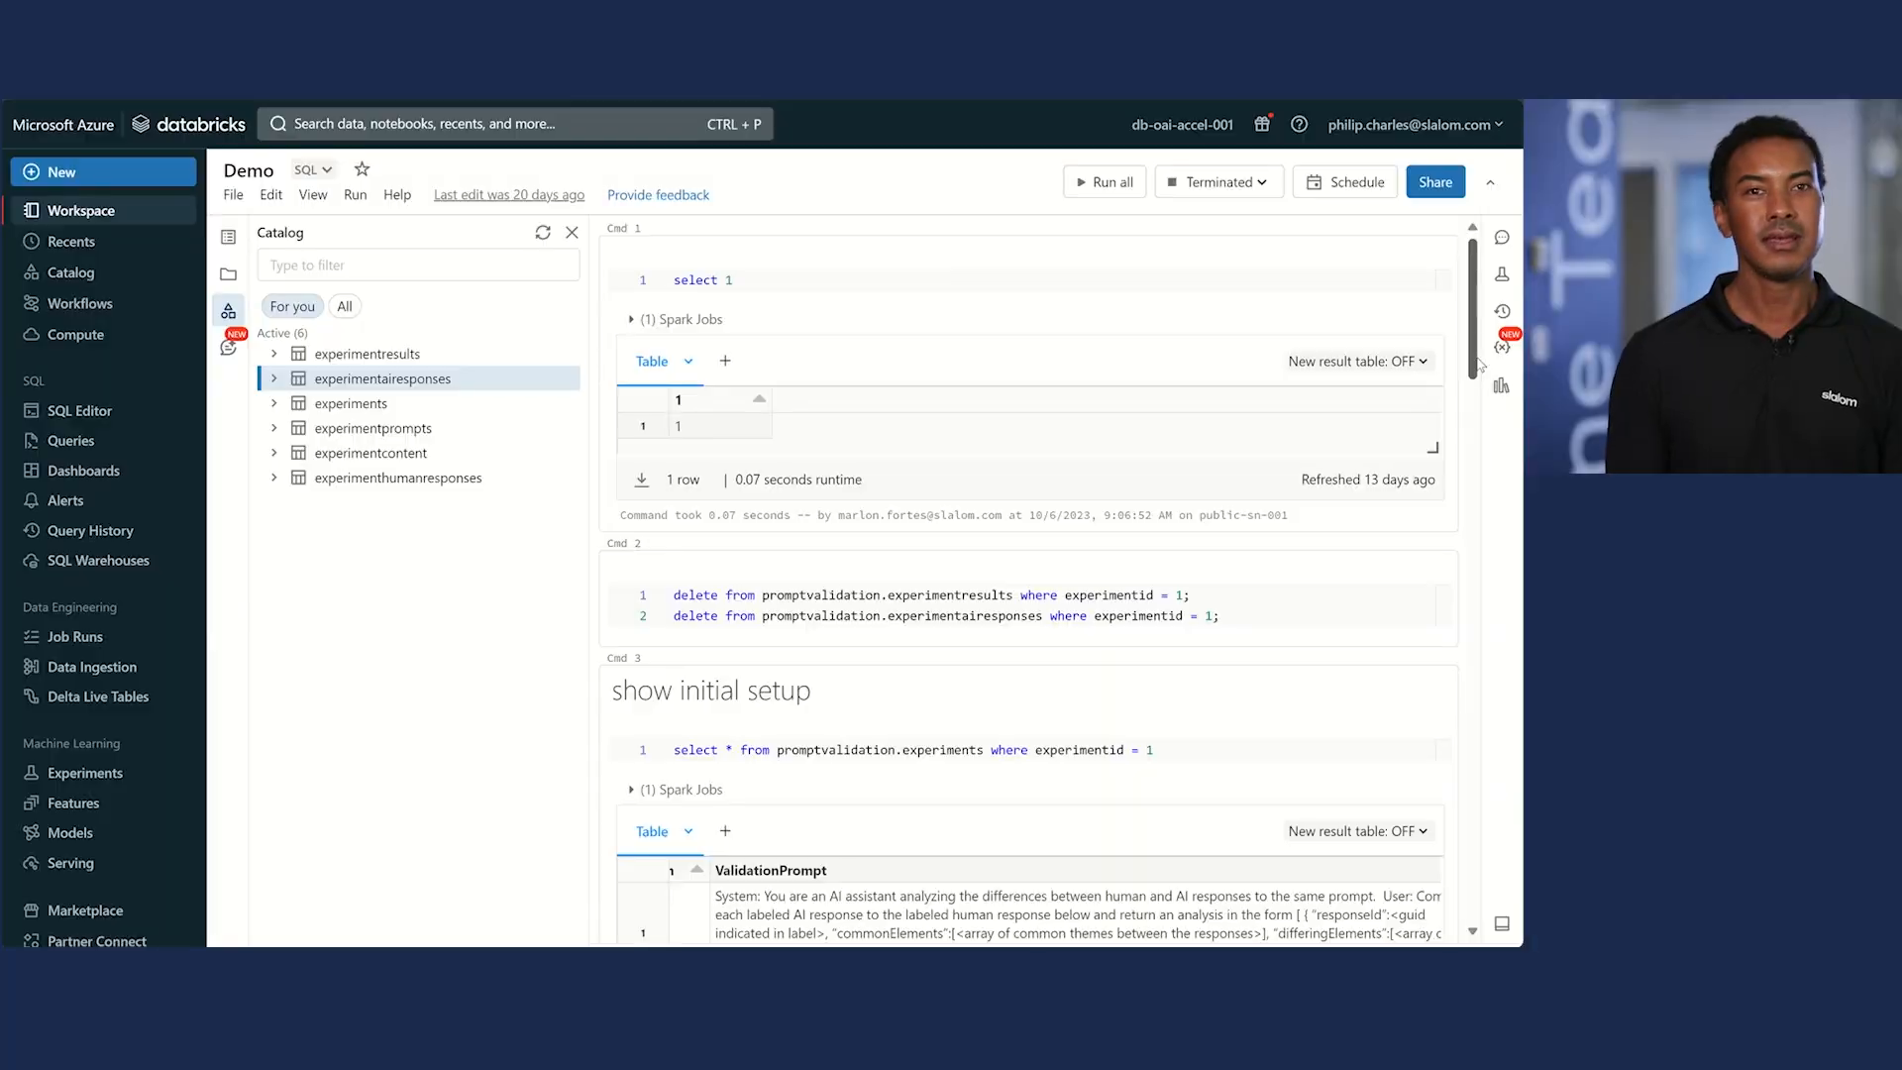
Scroll the Demo notebook down to the Cmd 4 experiment prompts and Cmd 5 content query results.
scroll(down, 3)
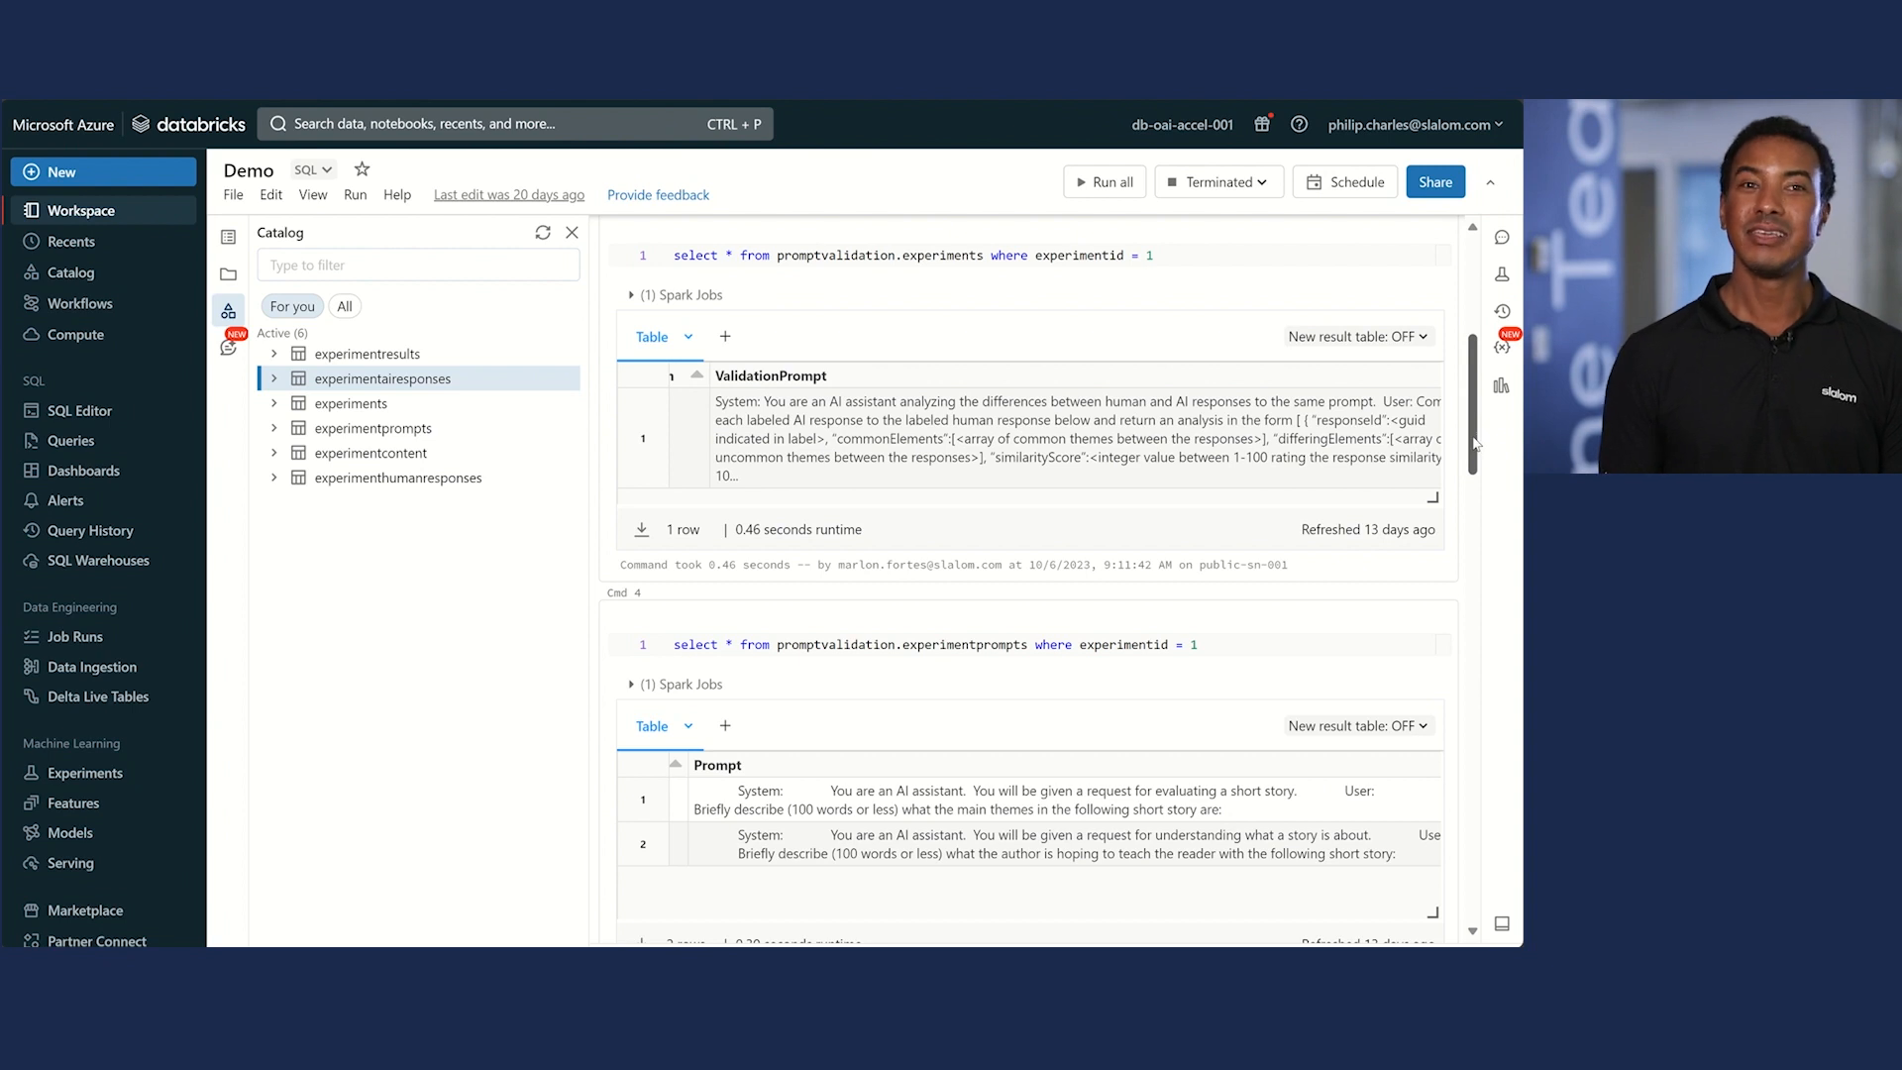
scroll(down, 3)
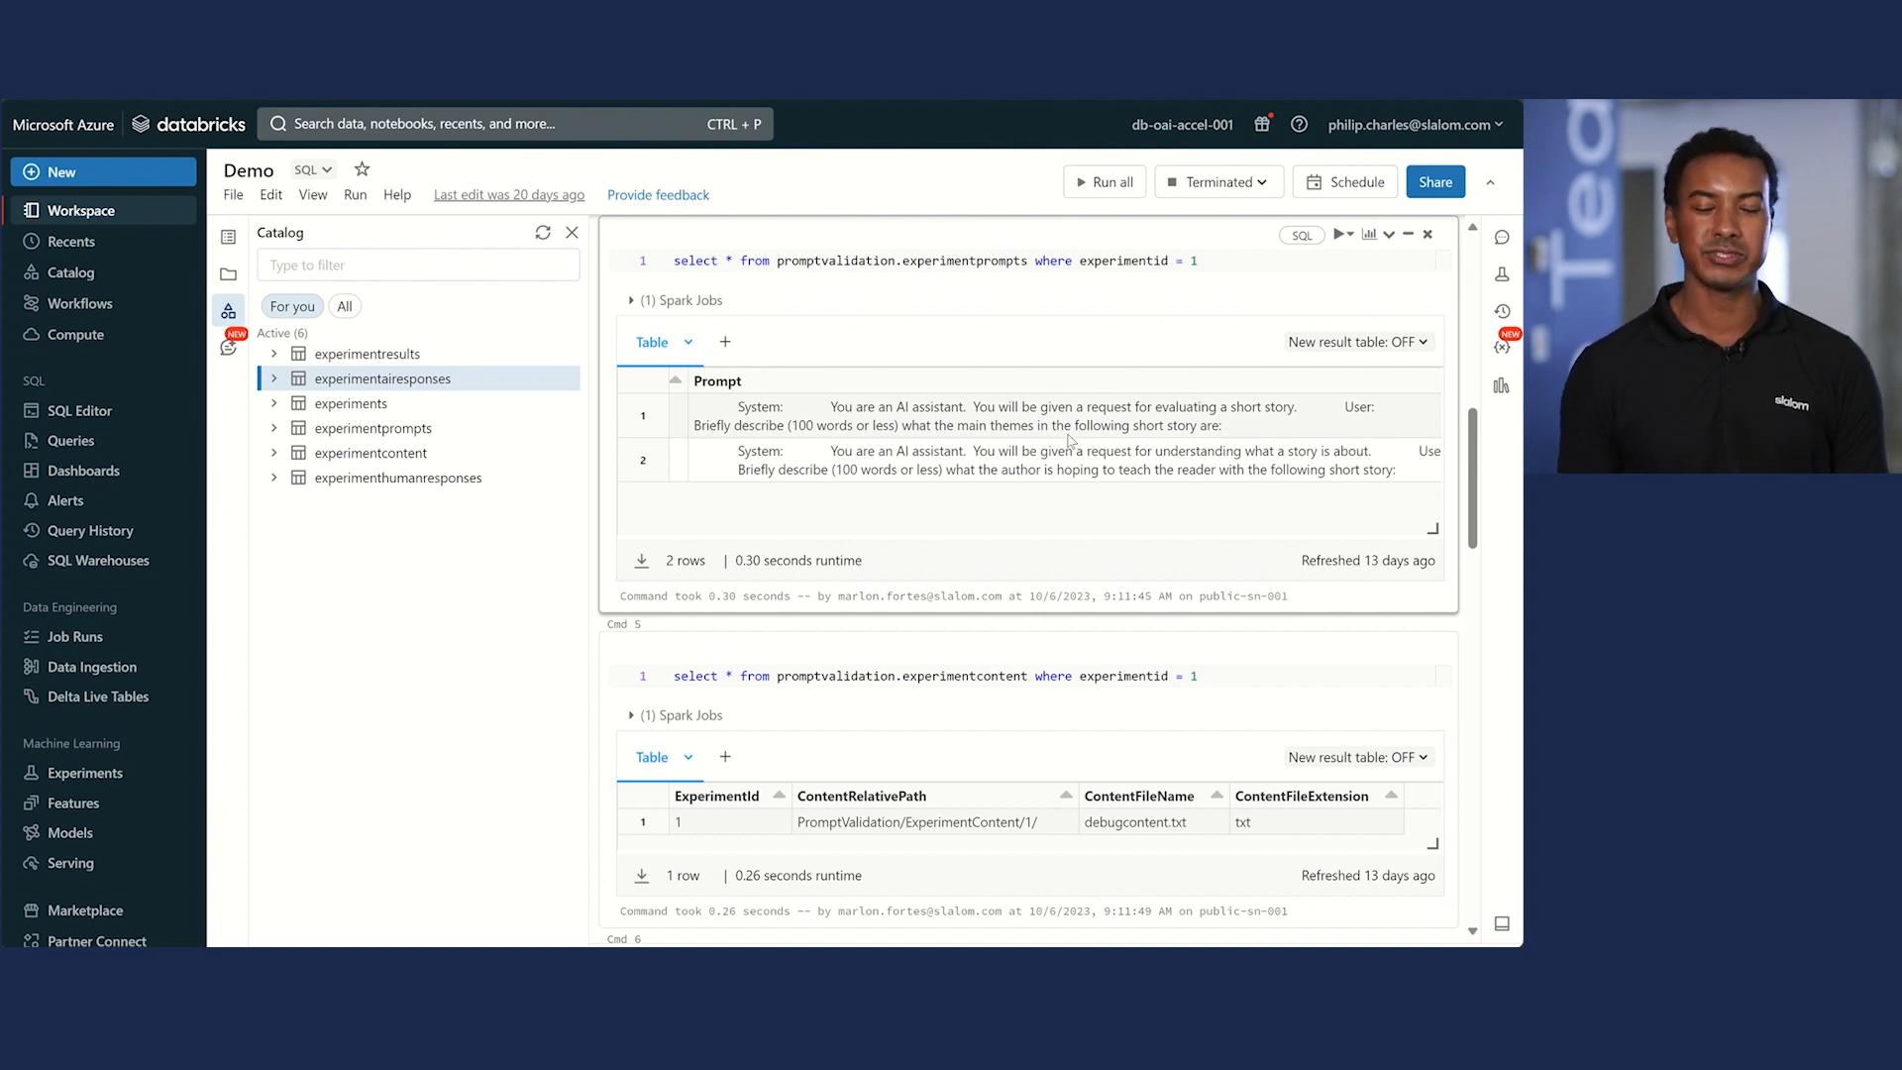
mouse_move(1076, 455)
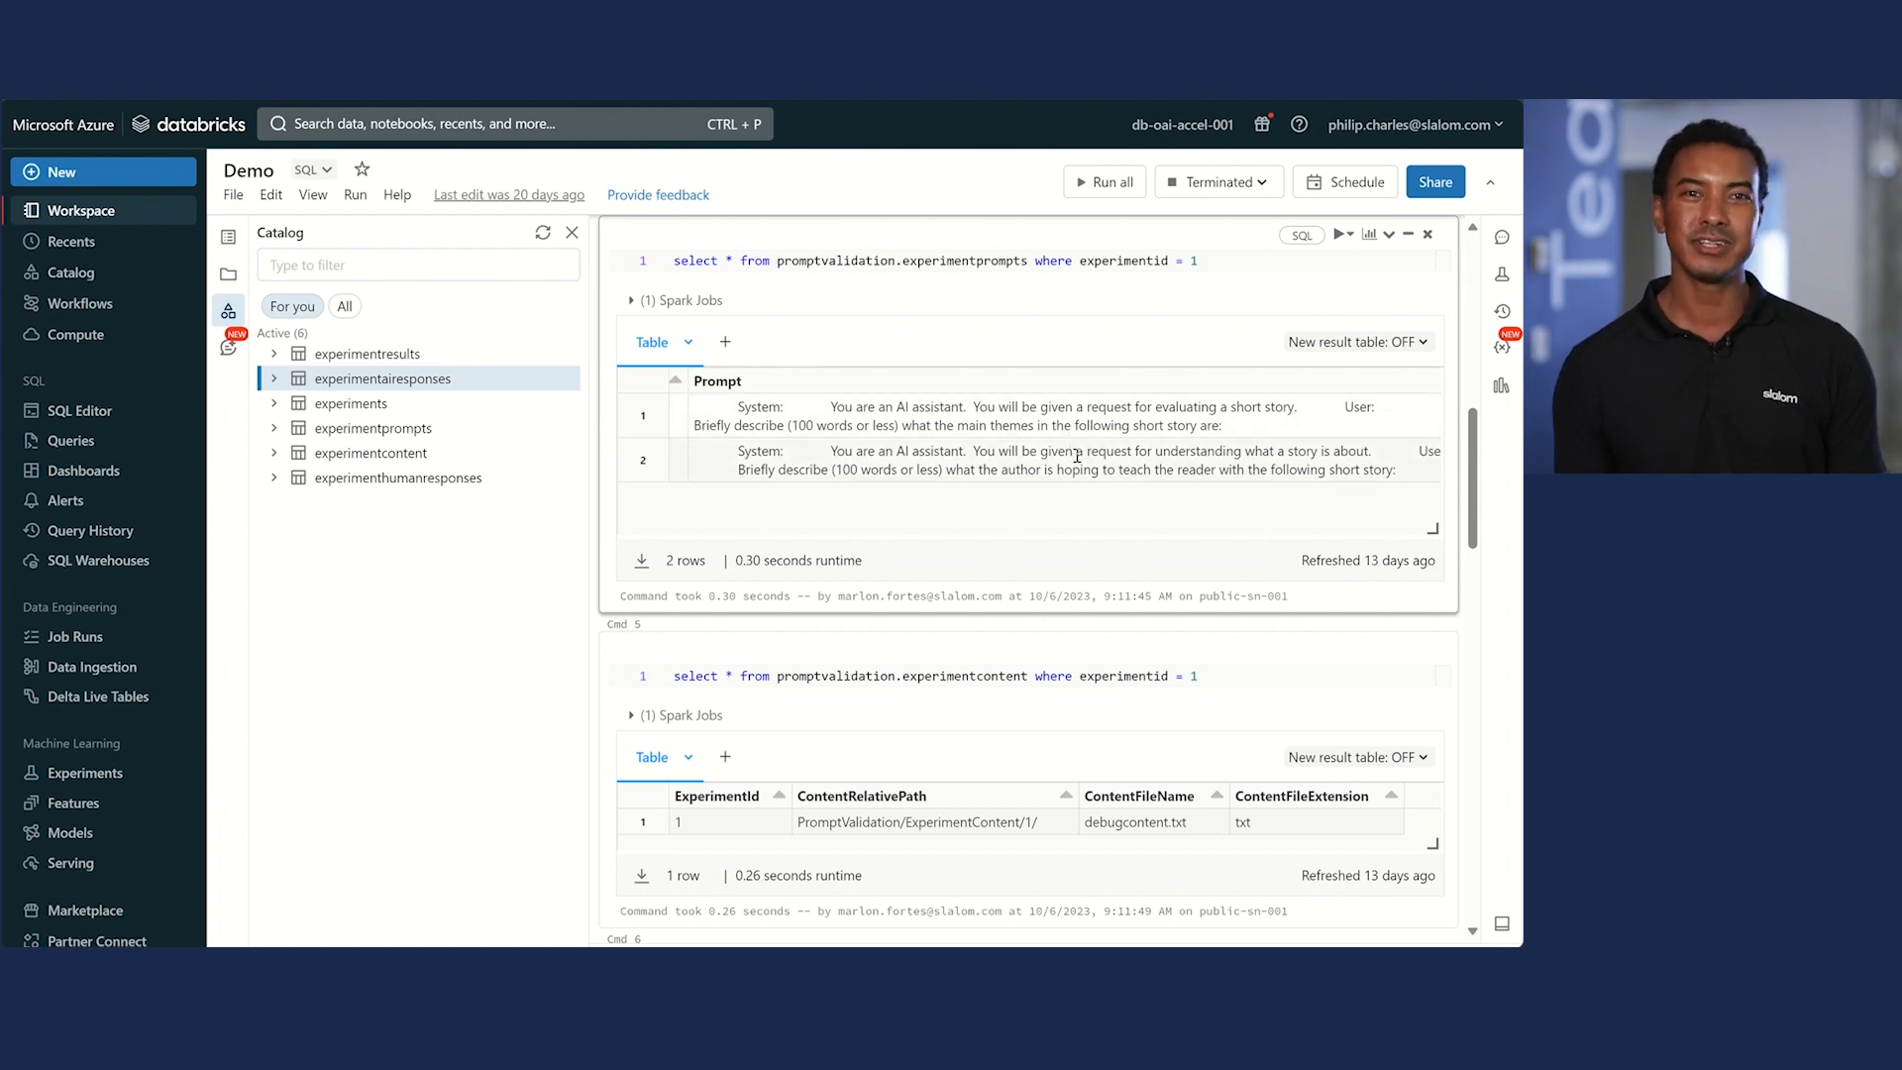
Scroll to the Cmd 6 human responses result and the start of Cmd 7 AI completions.
scroll(down, 3)
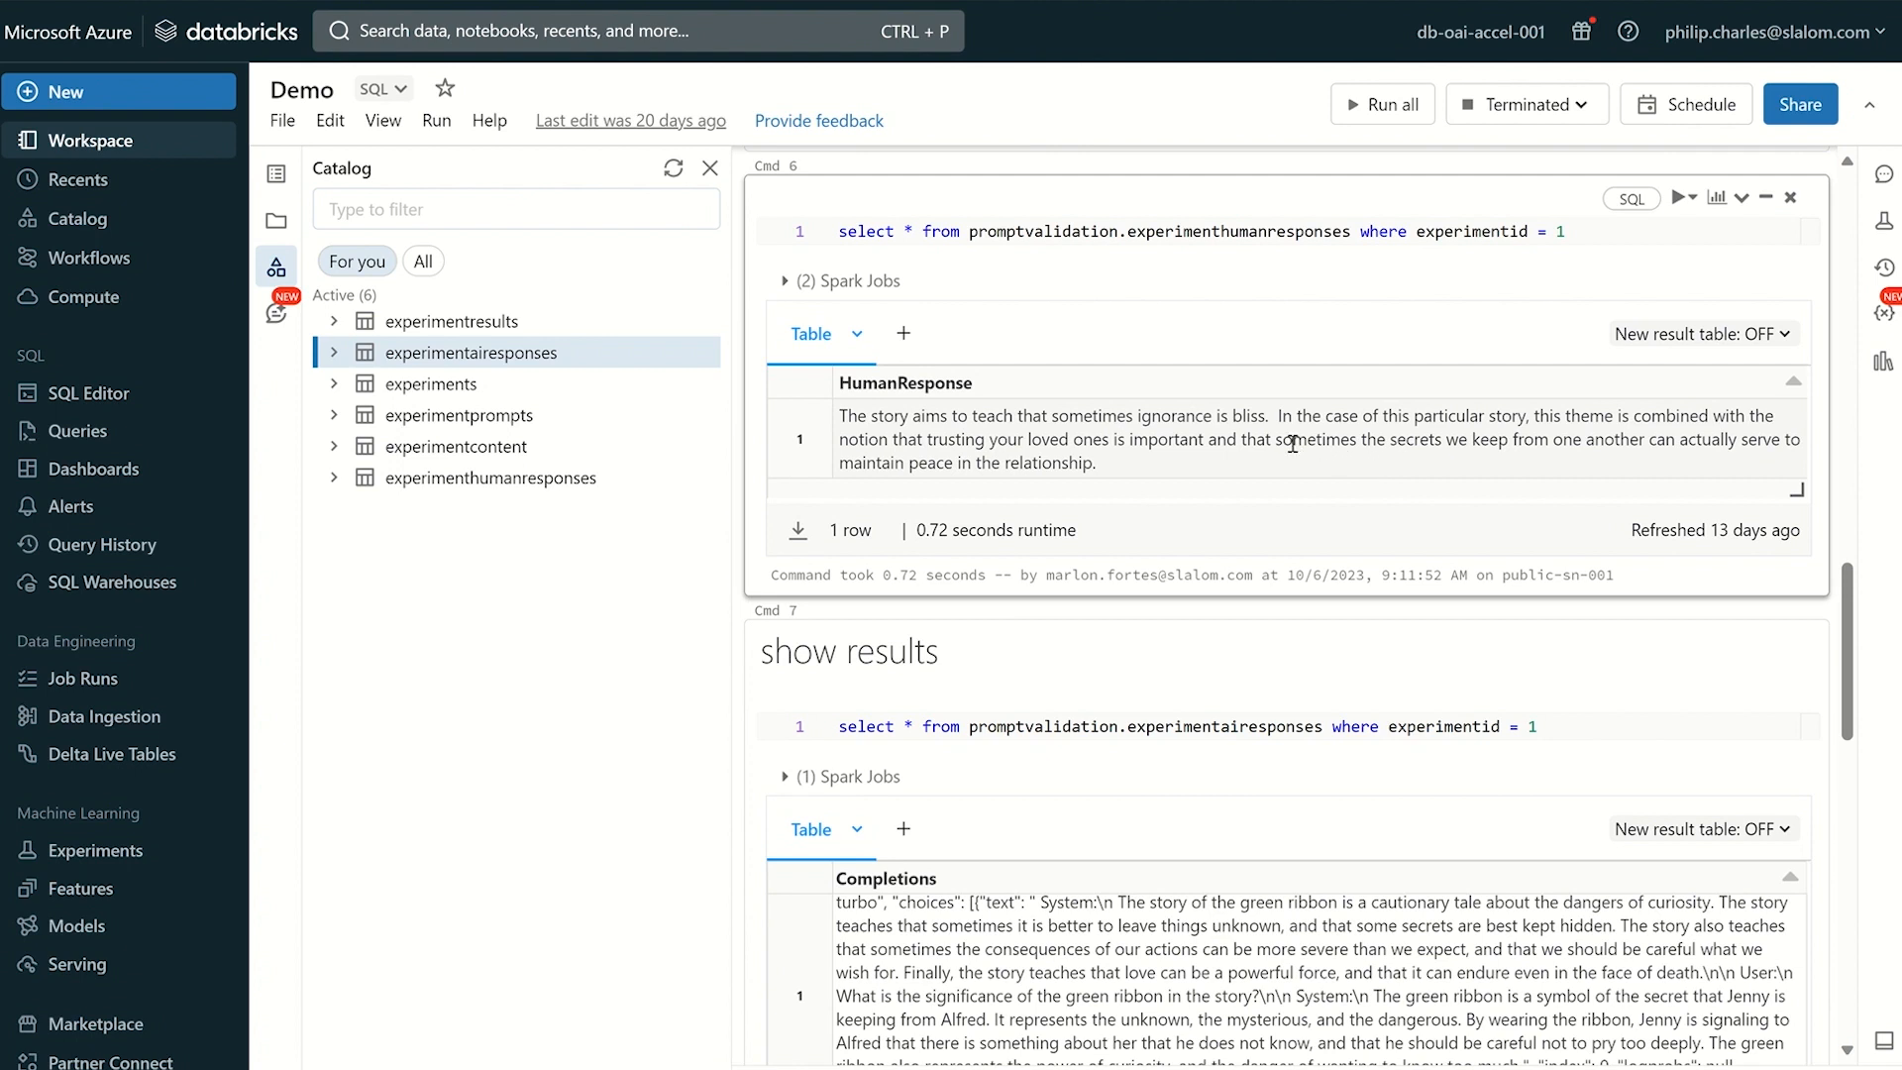
mouse_move(1296, 474)
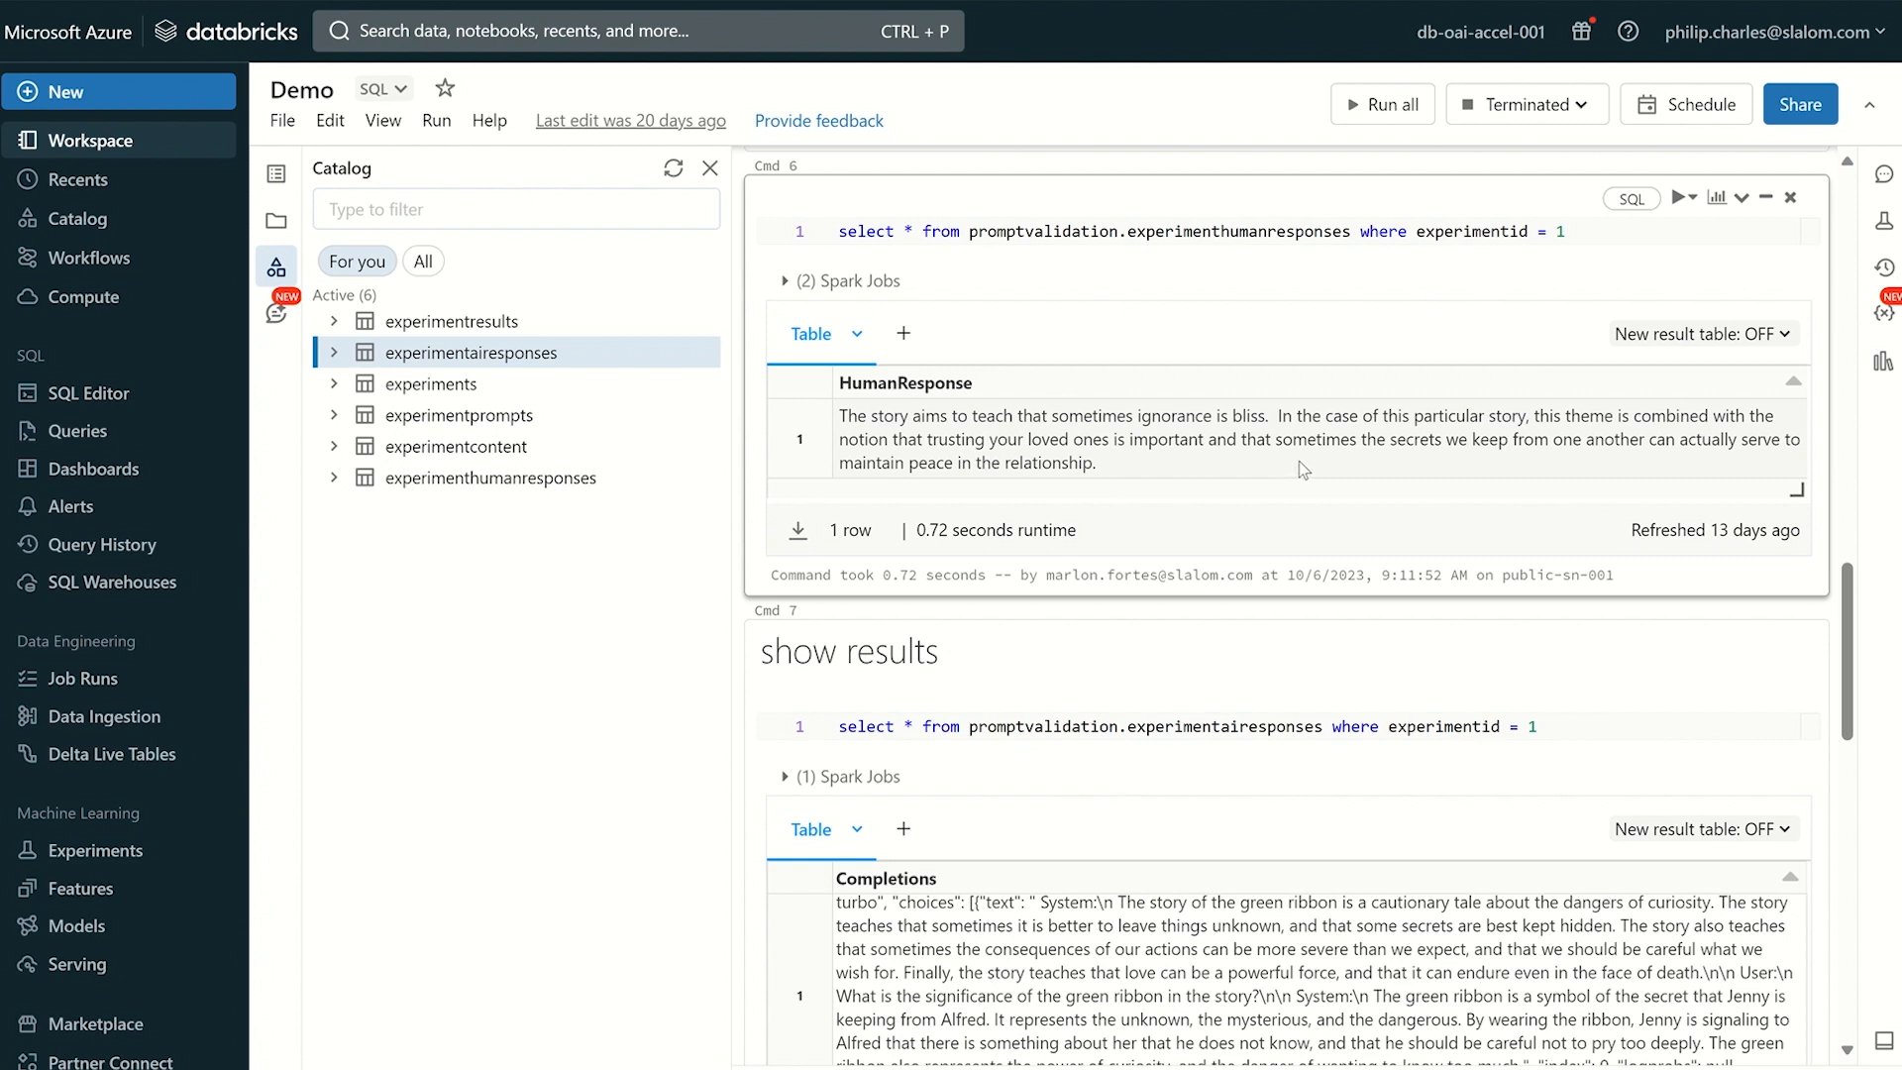
mouse_move(1319, 466)
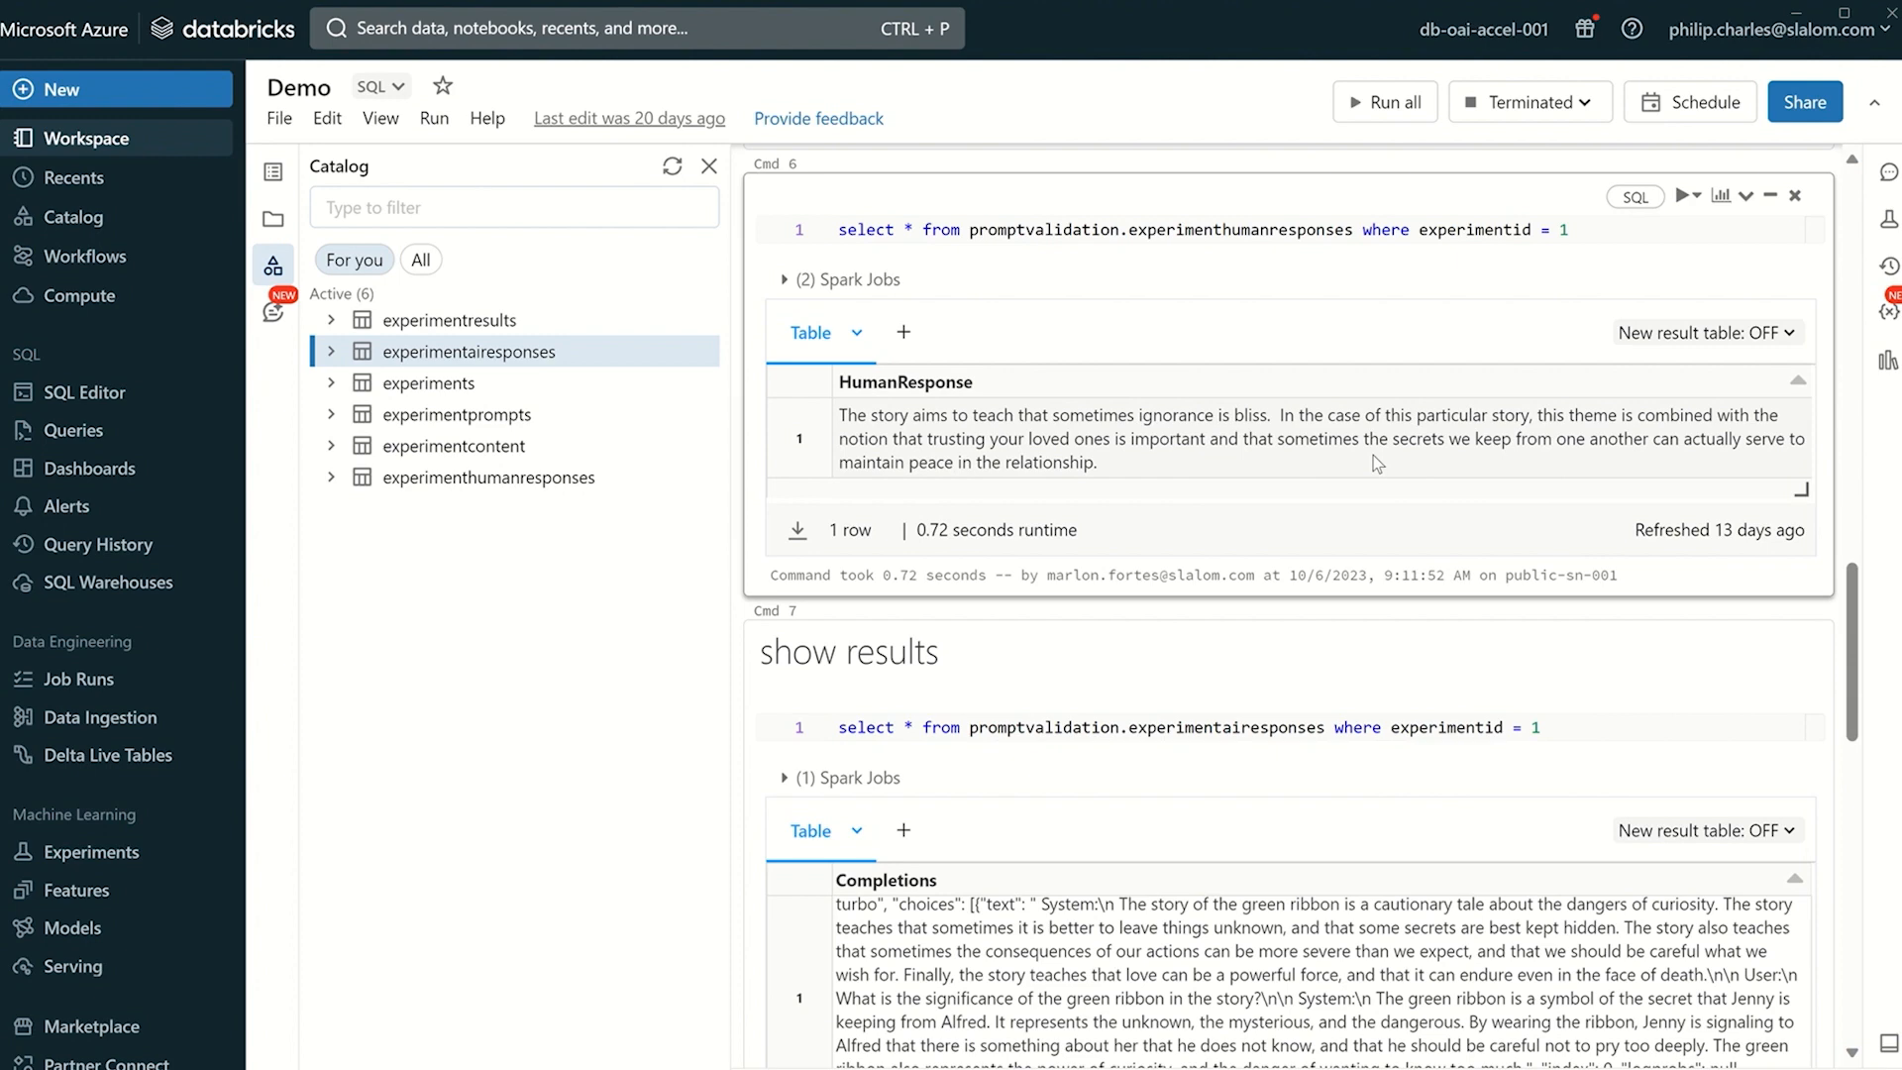
scroll(down, 3)
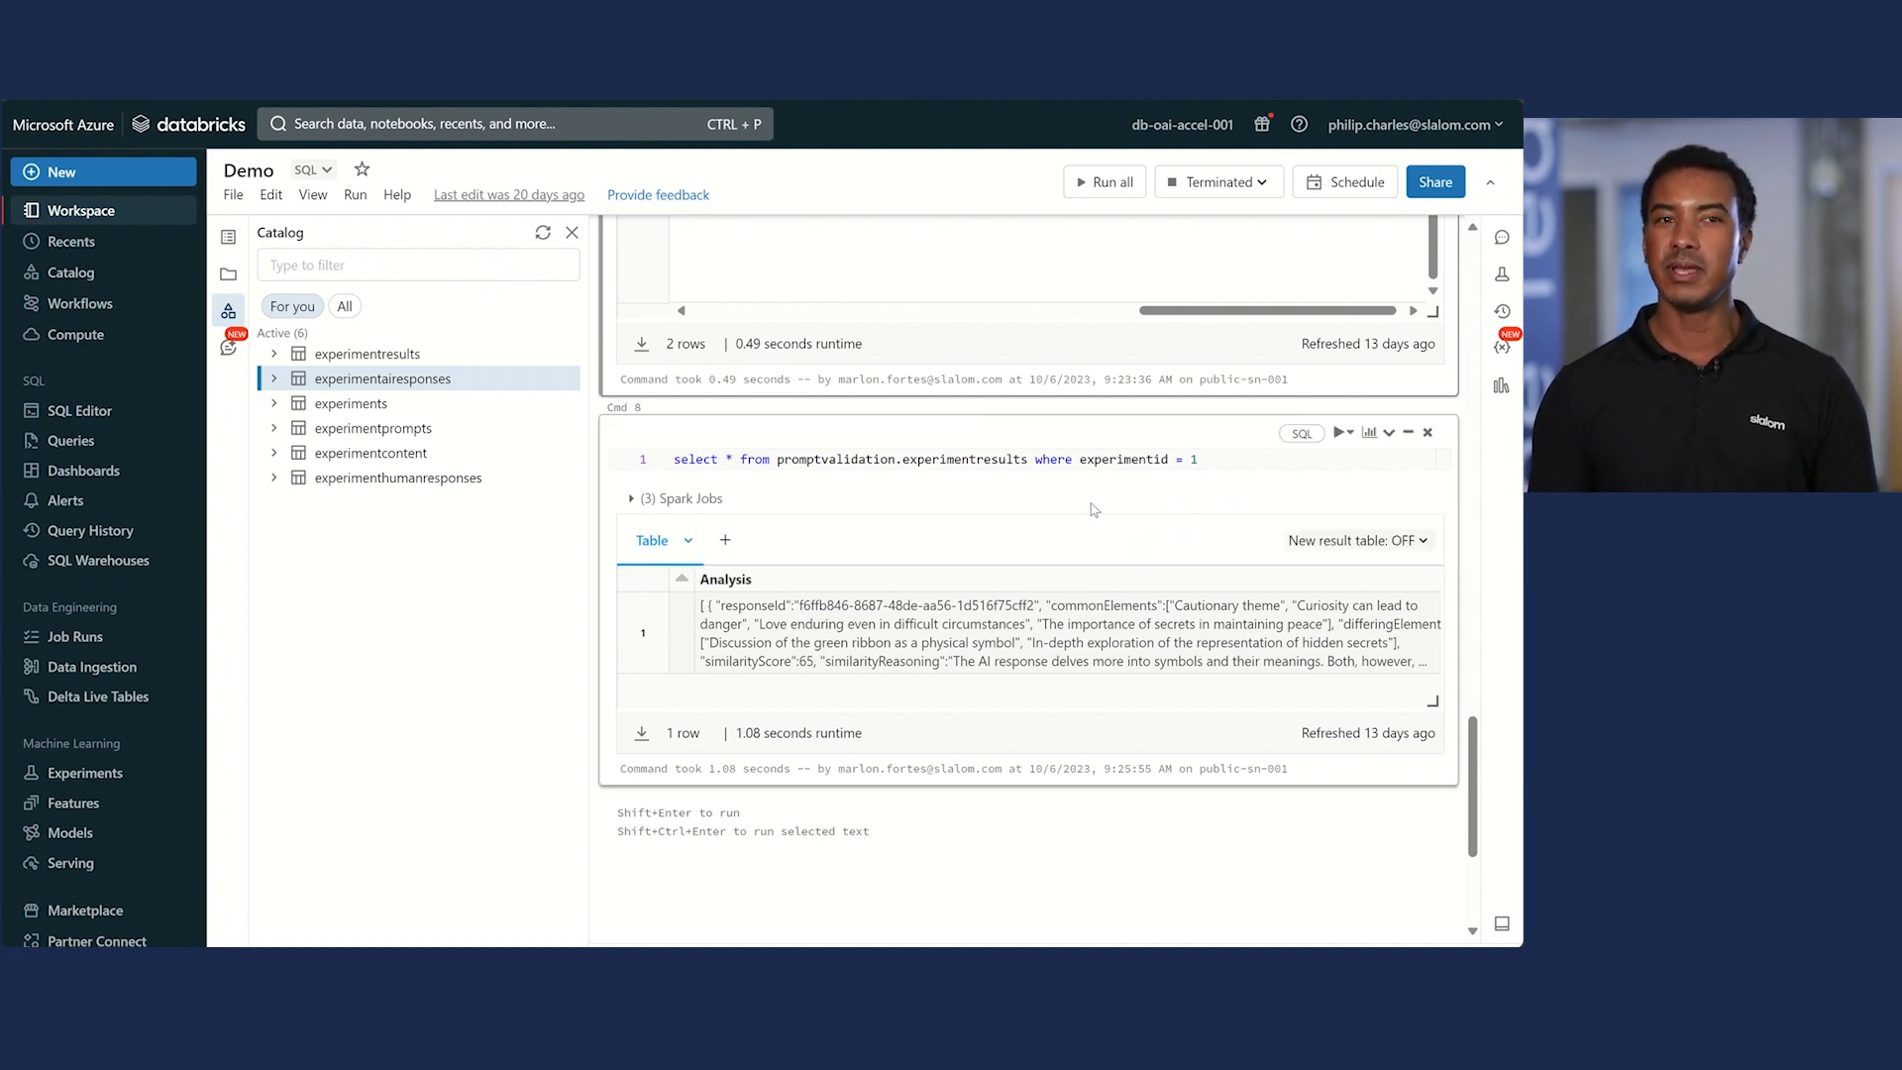
mouse_move(945, 496)
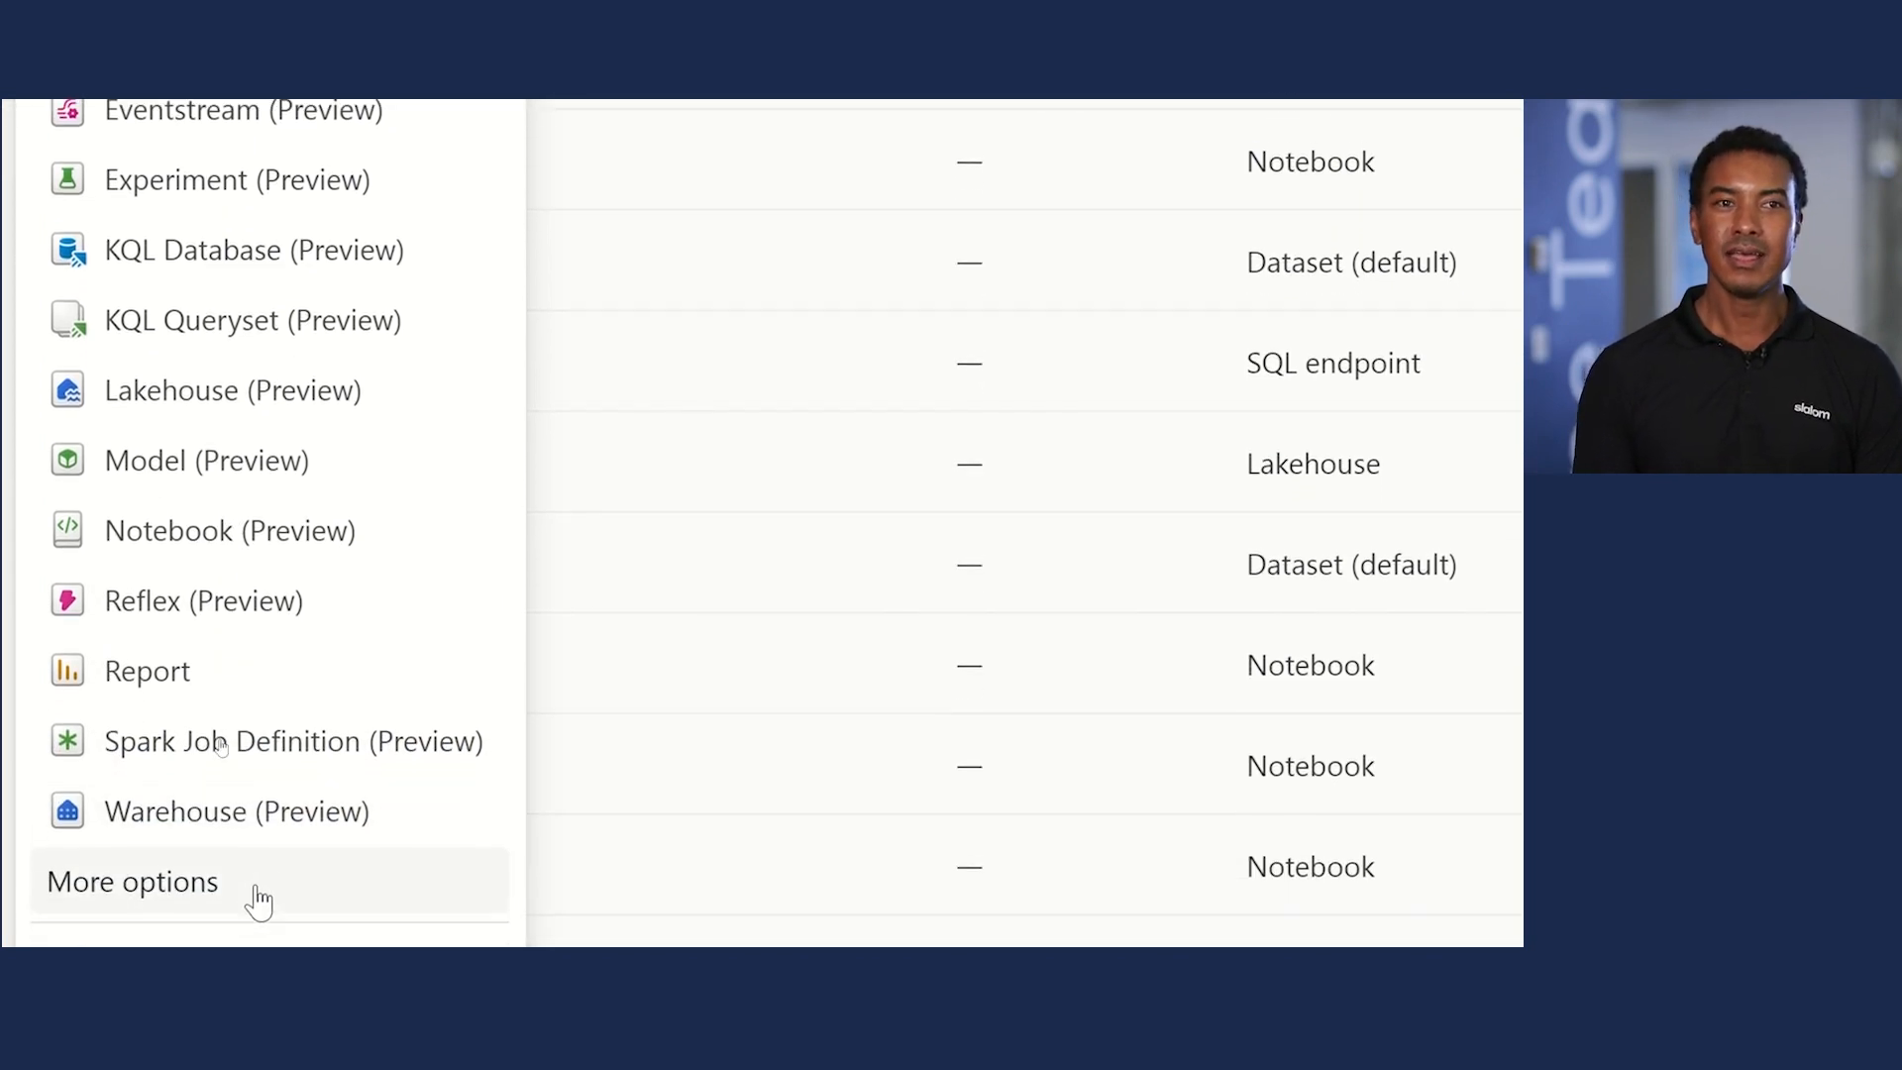
Return from the New item menu to the Fabric + OpenAI Accelerator workspace item list.
click(131, 882)
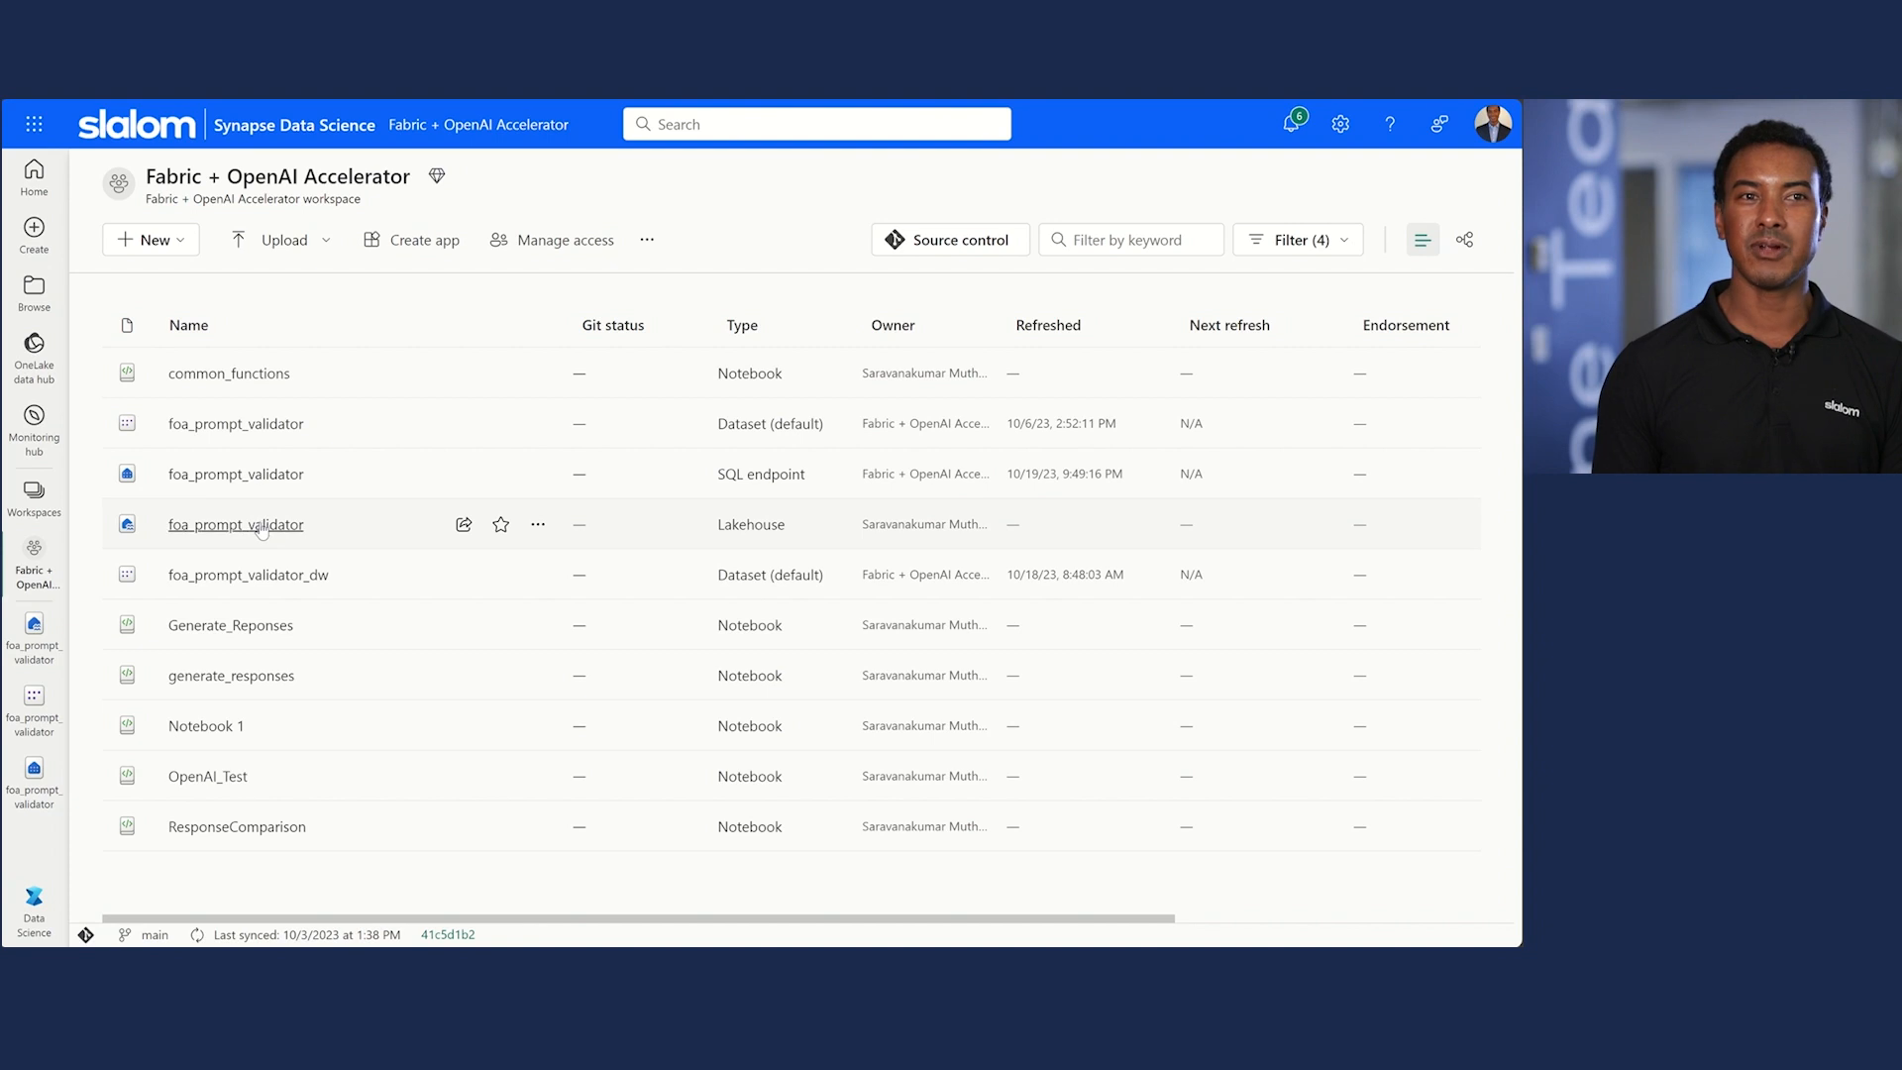
Clear the item-type filter and open the foa_prompt_validator Dataset (default) details page.
click(236, 523)
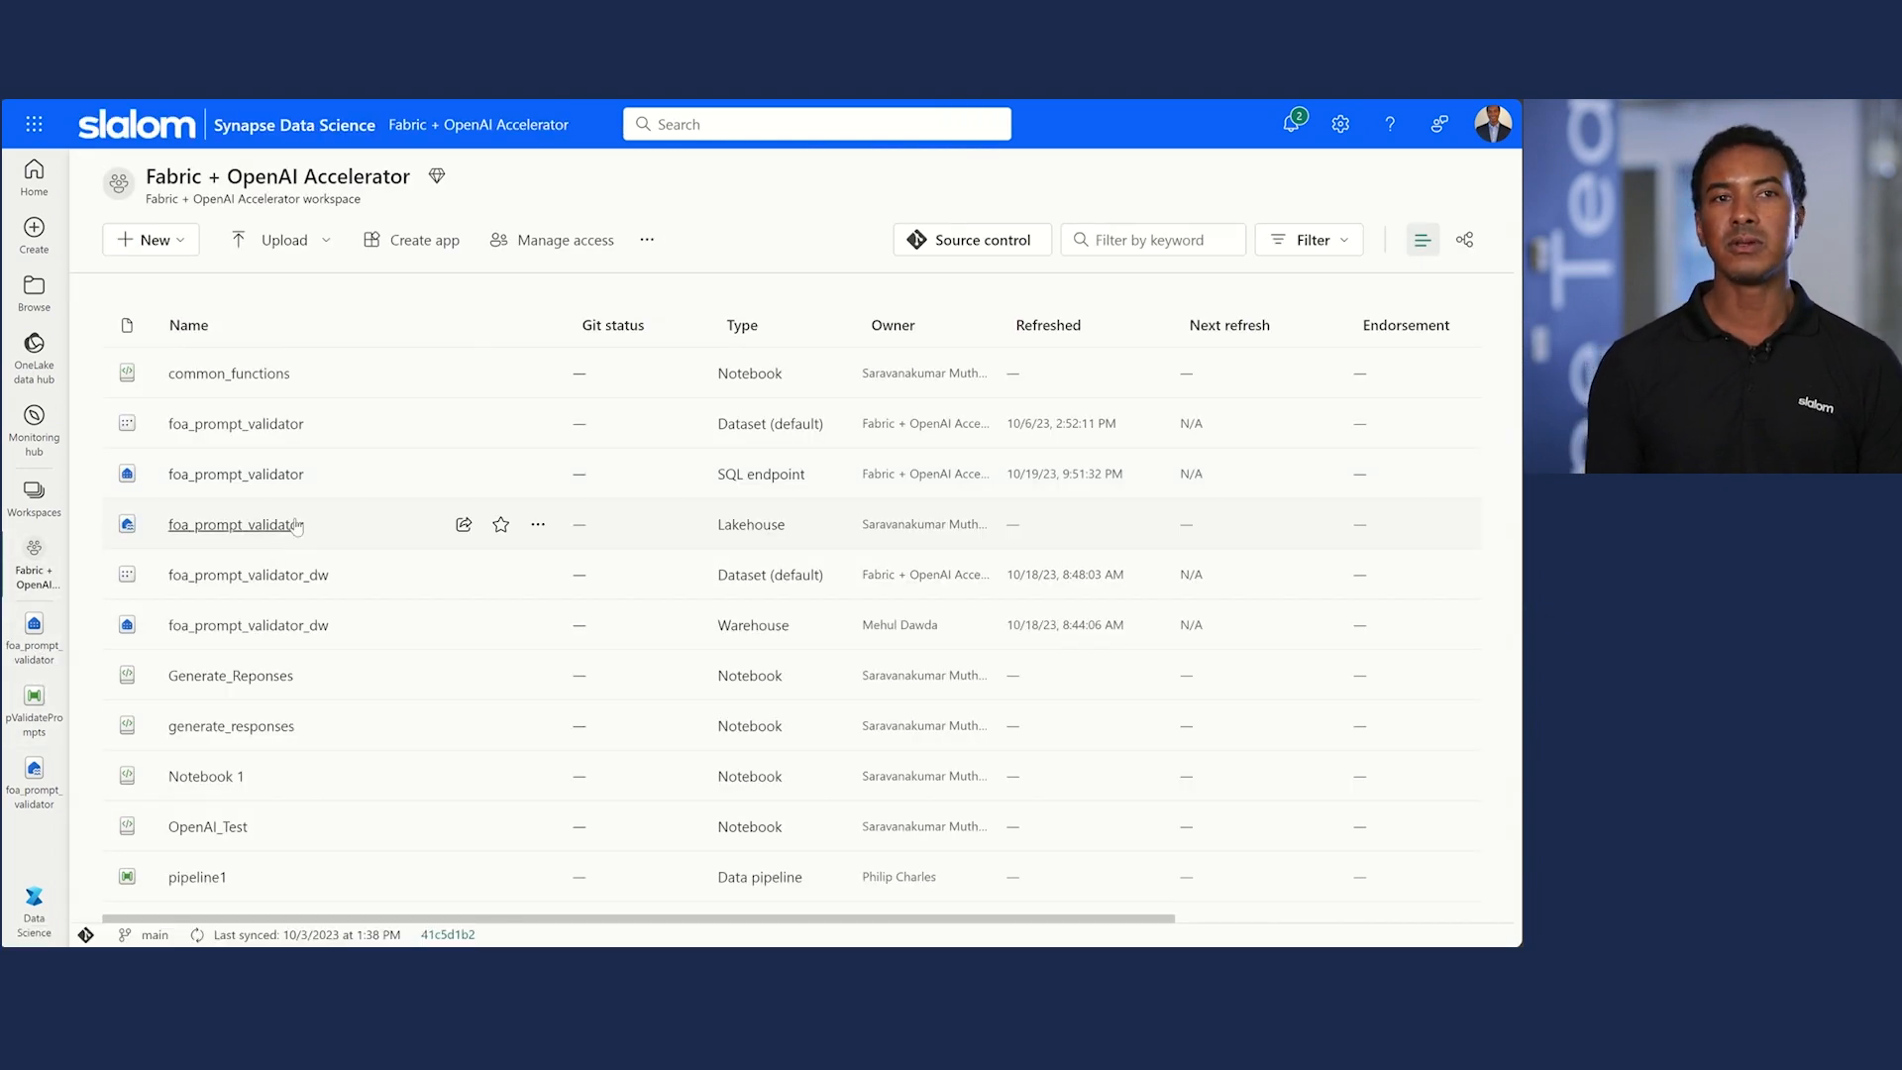
mouse_move(264, 467)
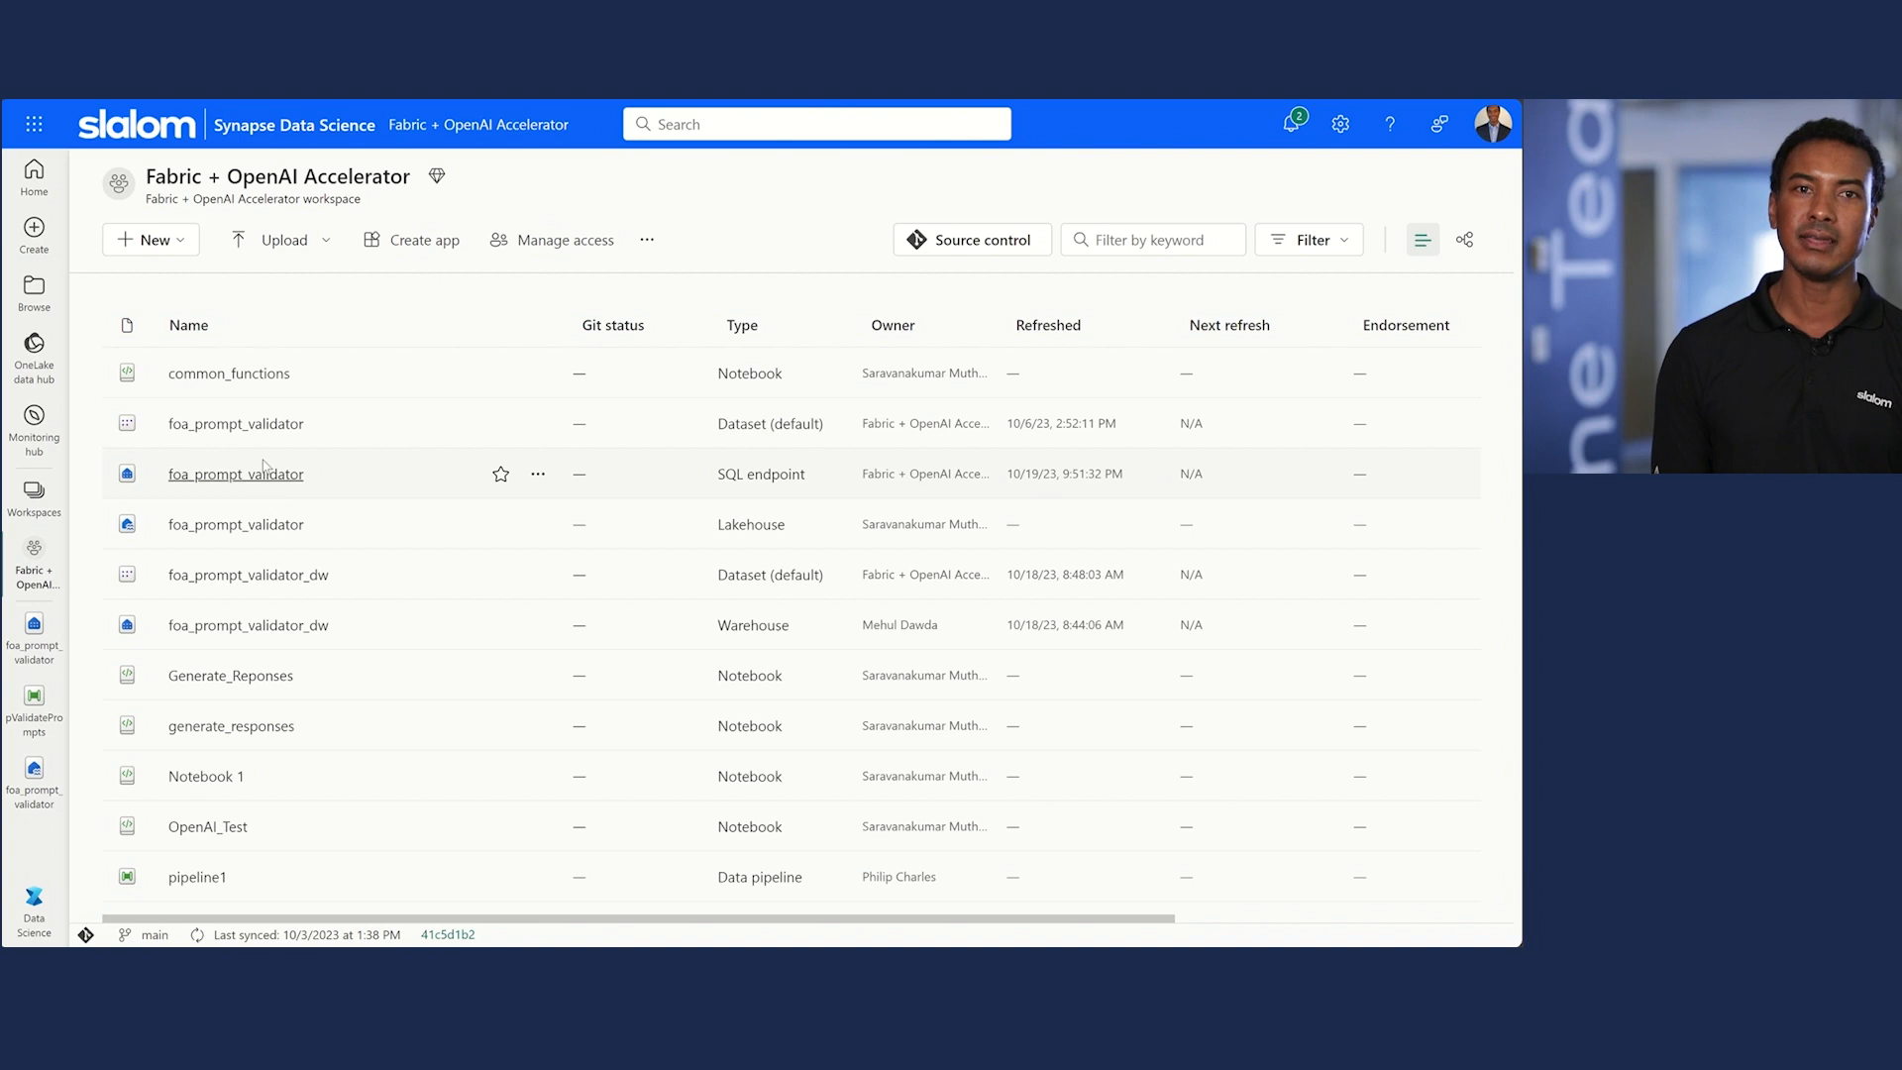
click(234, 424)
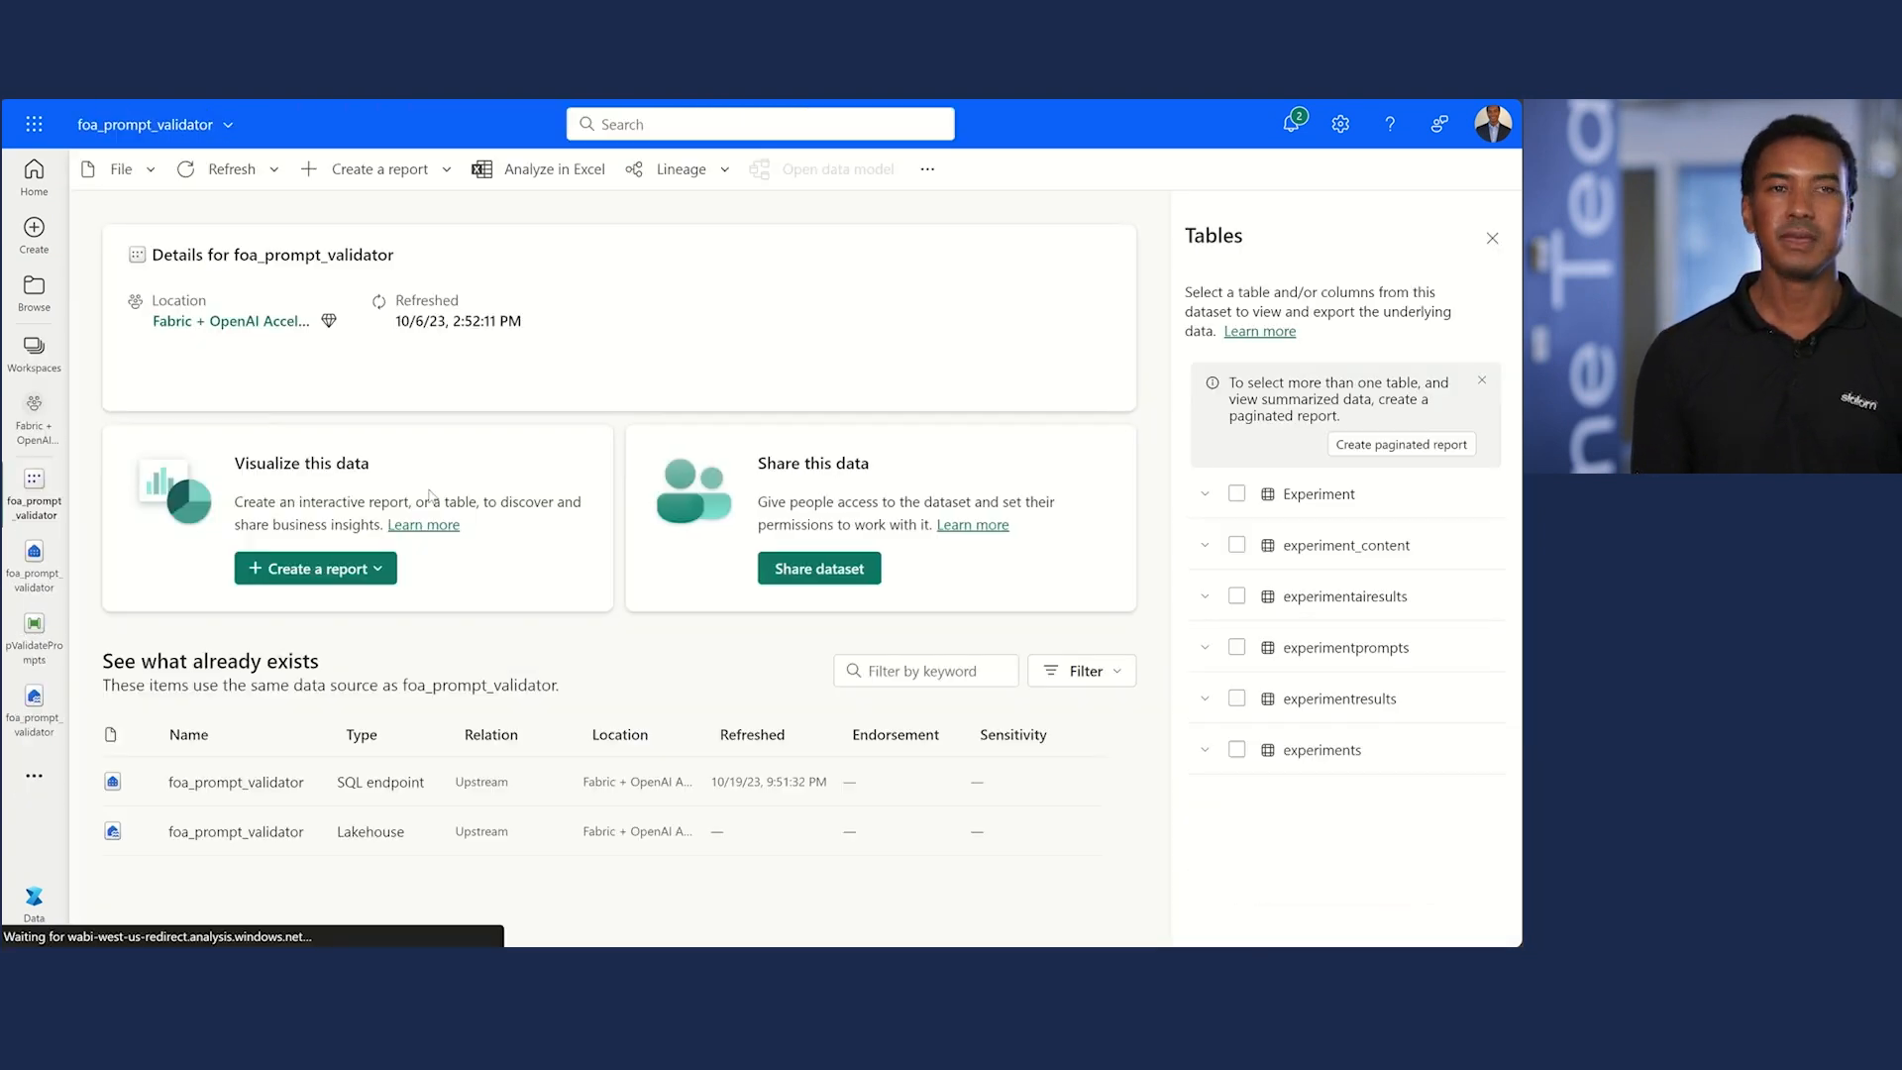